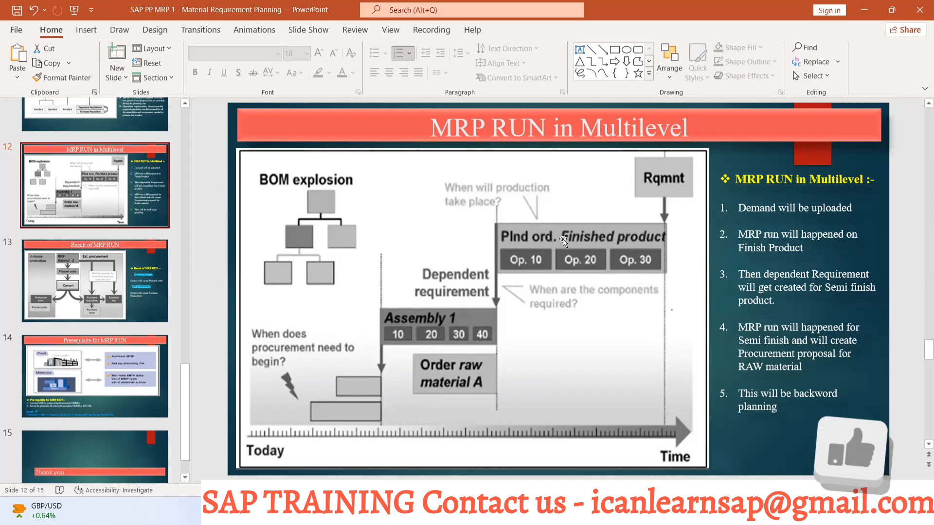
mouse_move(655, 217)
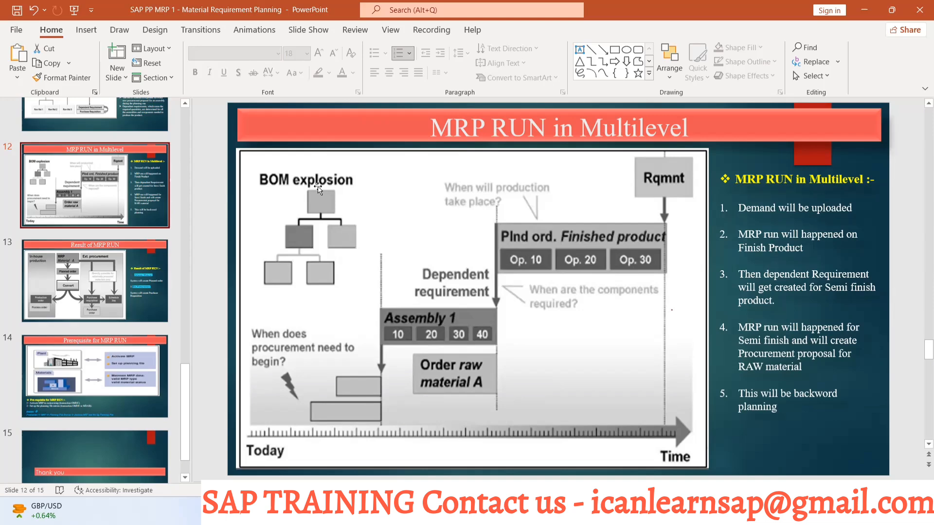
mouse_move(583, 222)
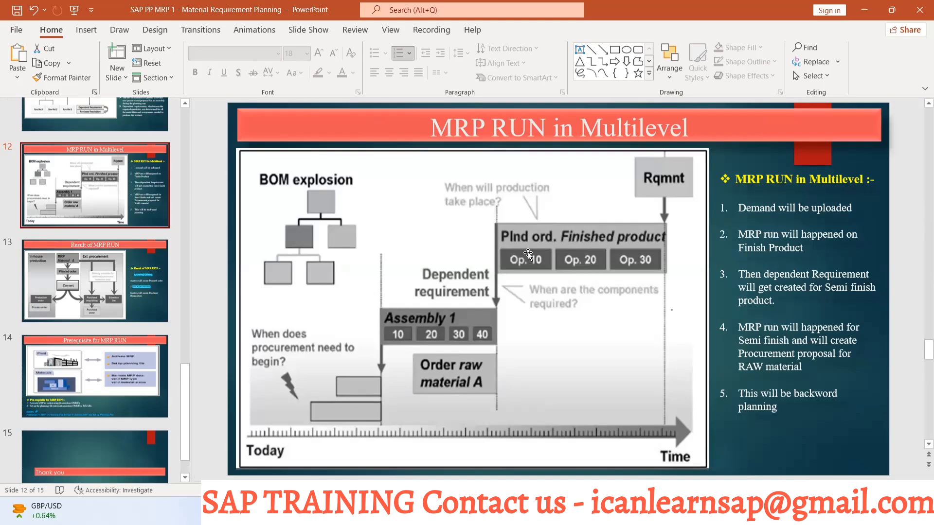
mouse_move(447, 317)
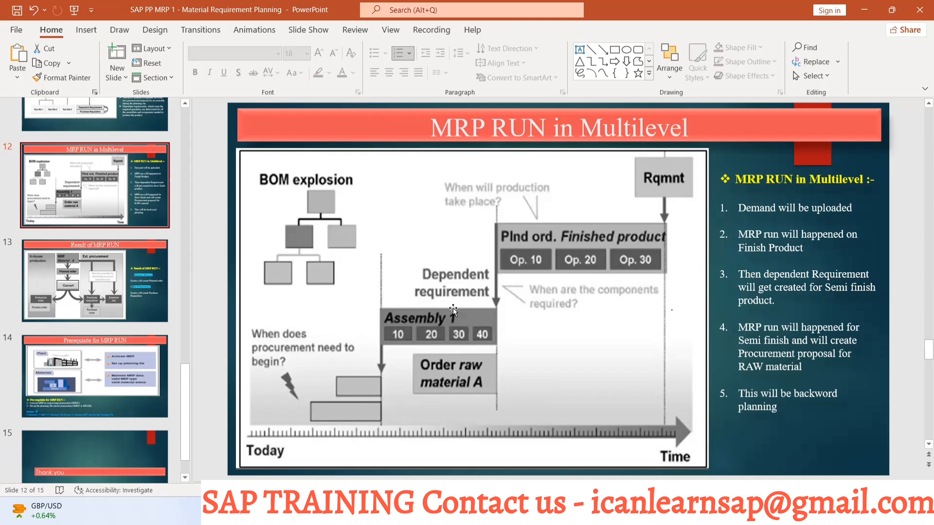
- Switch from the Multilevel MRP slide to the SAP production order for LAPTOP-B14
key("alt+tab")
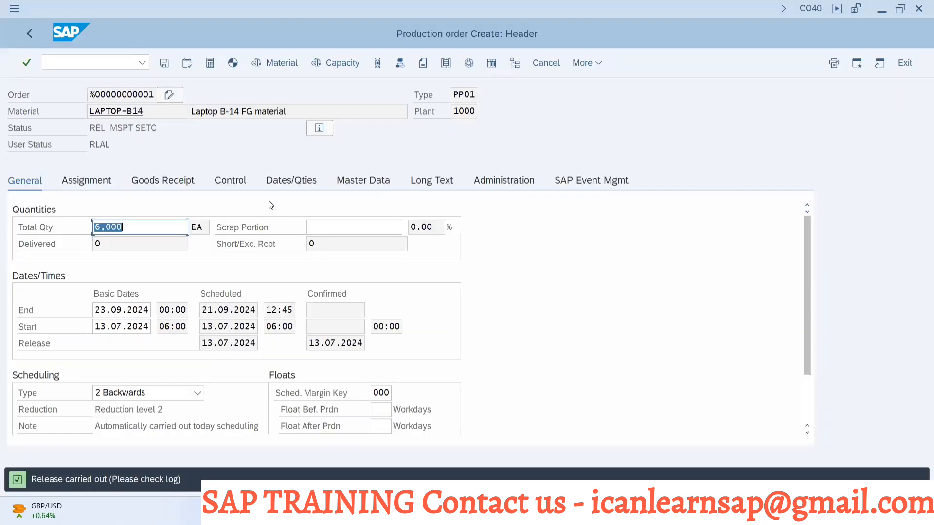
- Display LAPTOP-B14's BOM via /ocs03 in a new session and select component BAATERY - LP B15
left_click(116, 111)
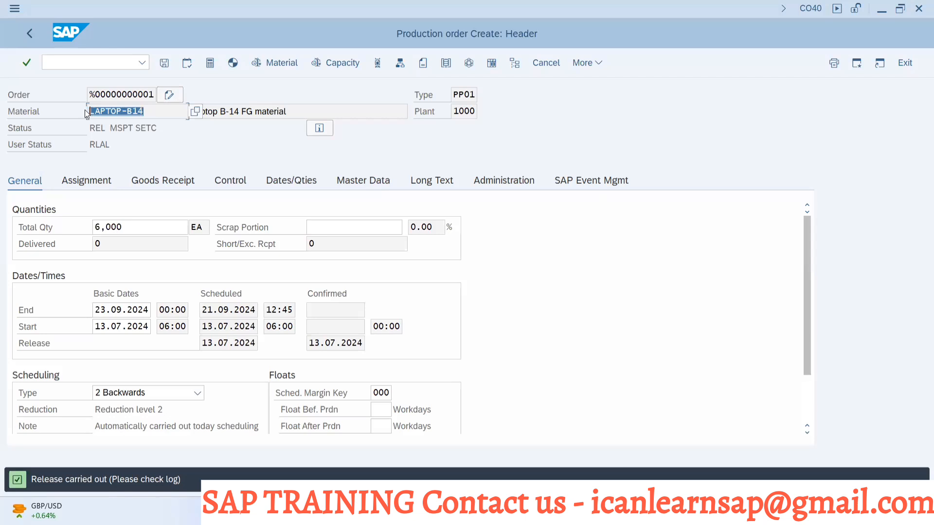
type("/ncs02")
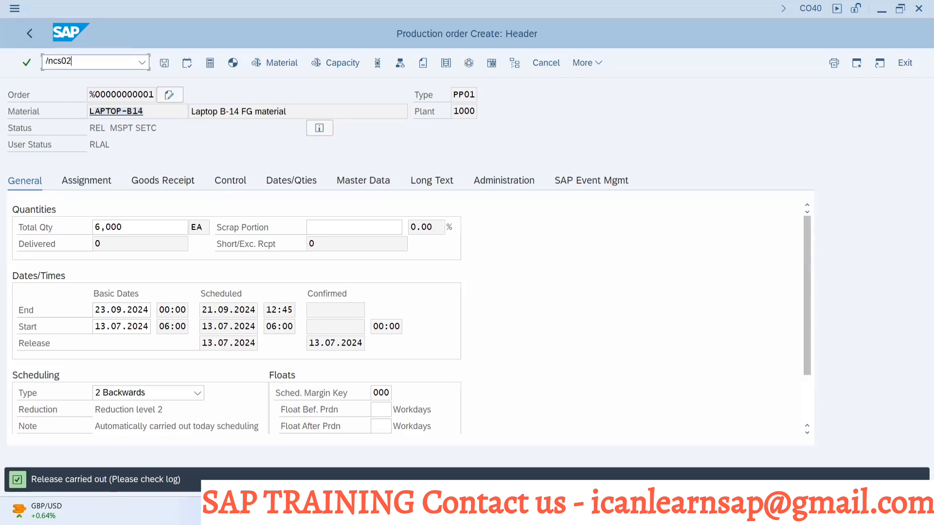
type("/oc")
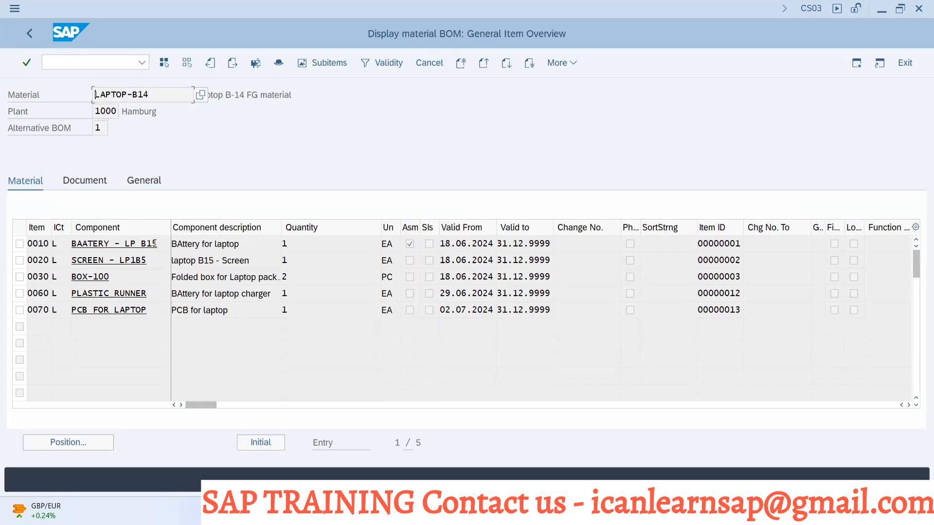
left_click(113, 243)
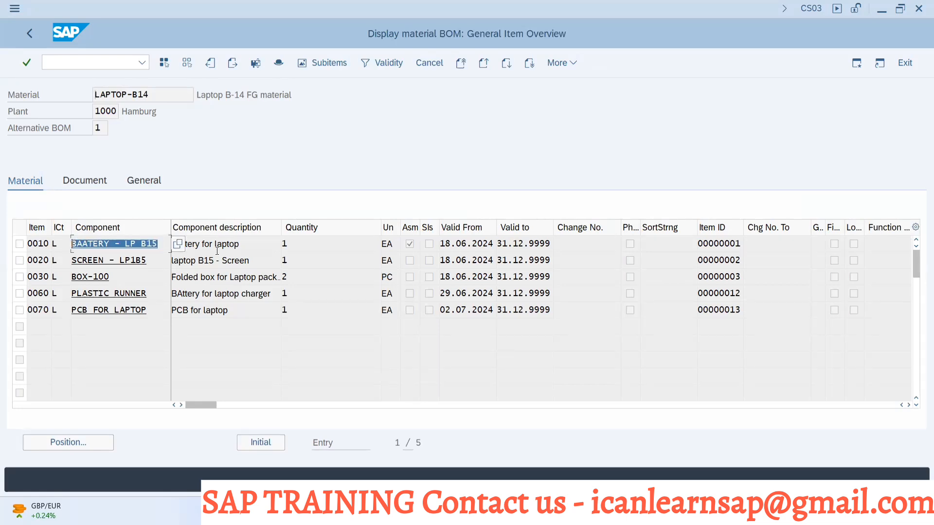
key("alt+tab")
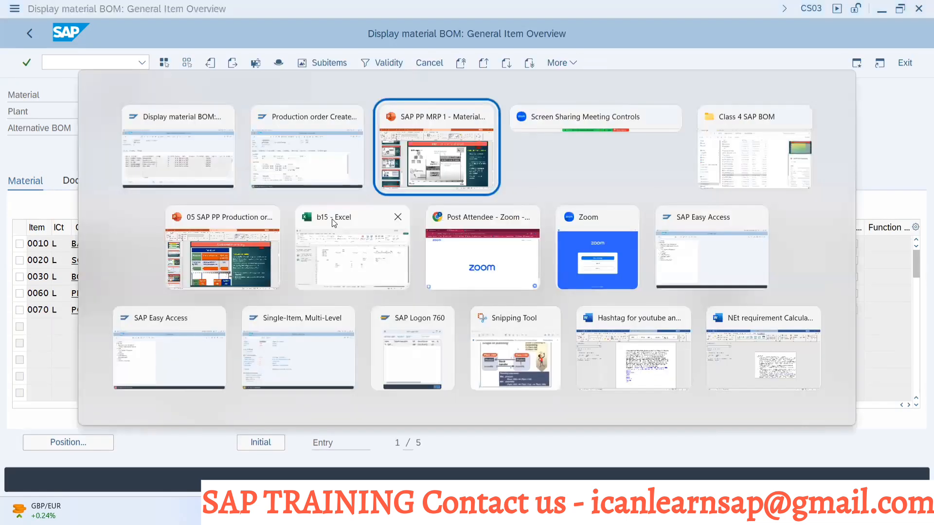
- Return to the CO40 production order and save it, answering Yes to the cost calculation prompt
left_click(306, 148)
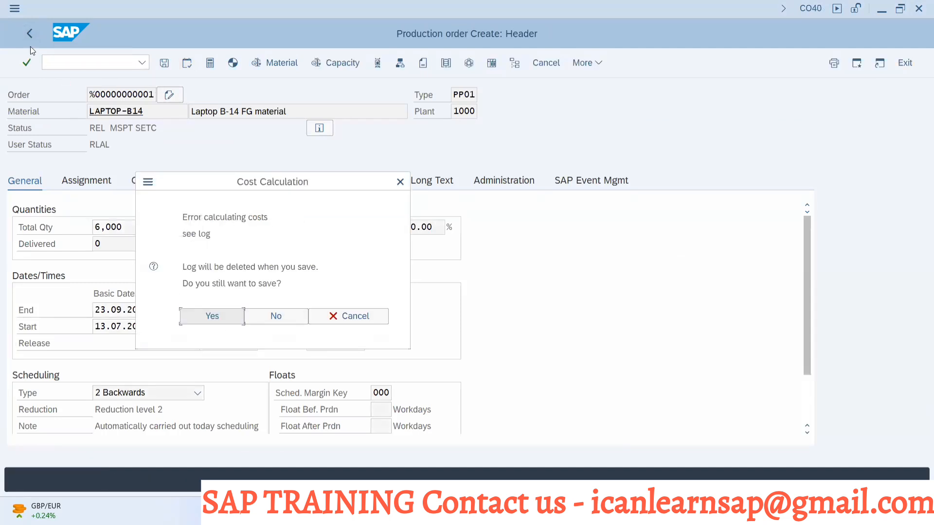
mouse_move(209, 304)
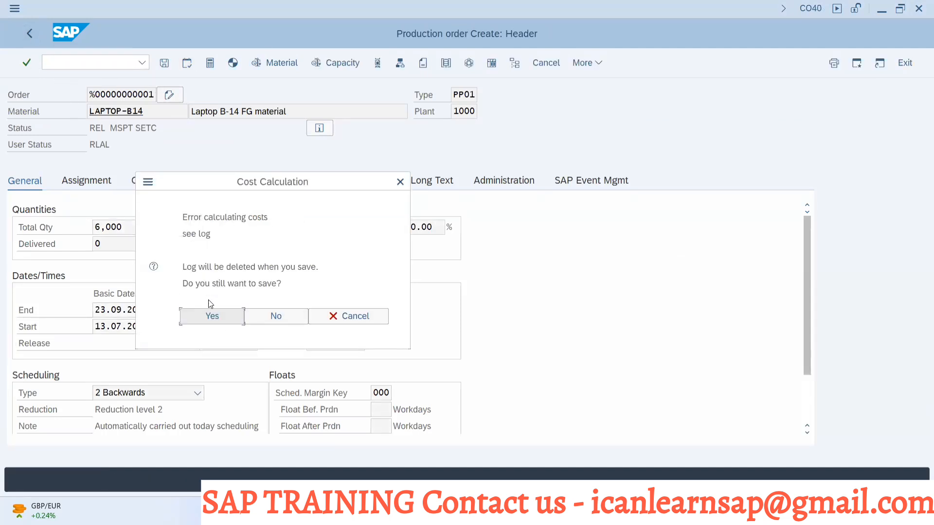
left_click(211, 315)
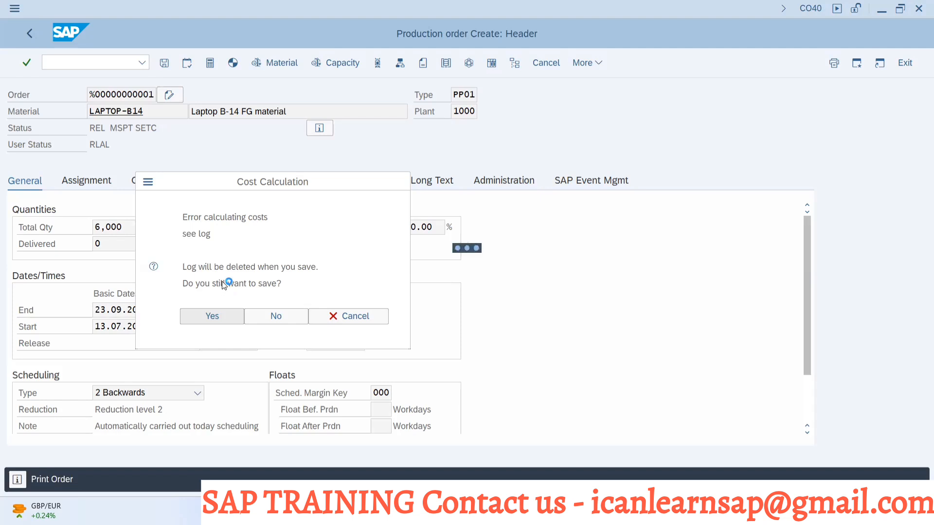
left_click(212, 316)
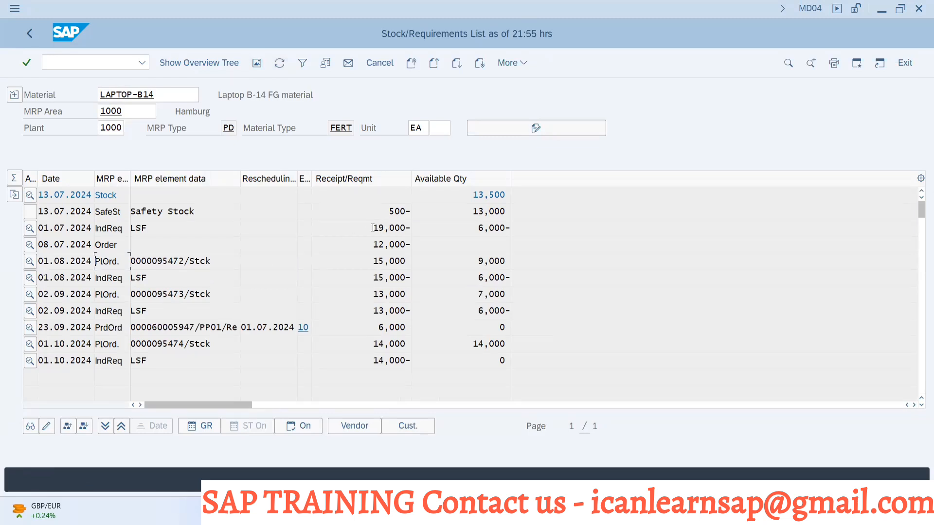
mouse_move(131, 360)
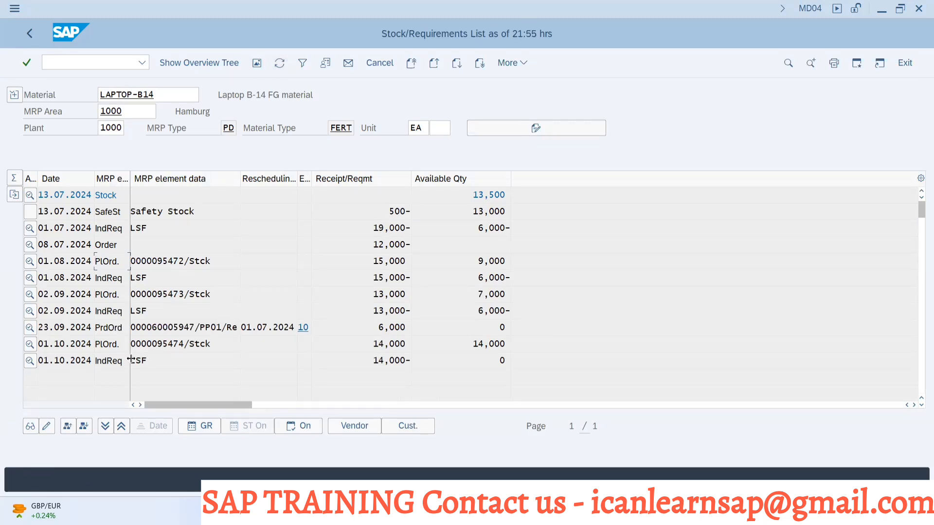
mouse_move(313, 305)
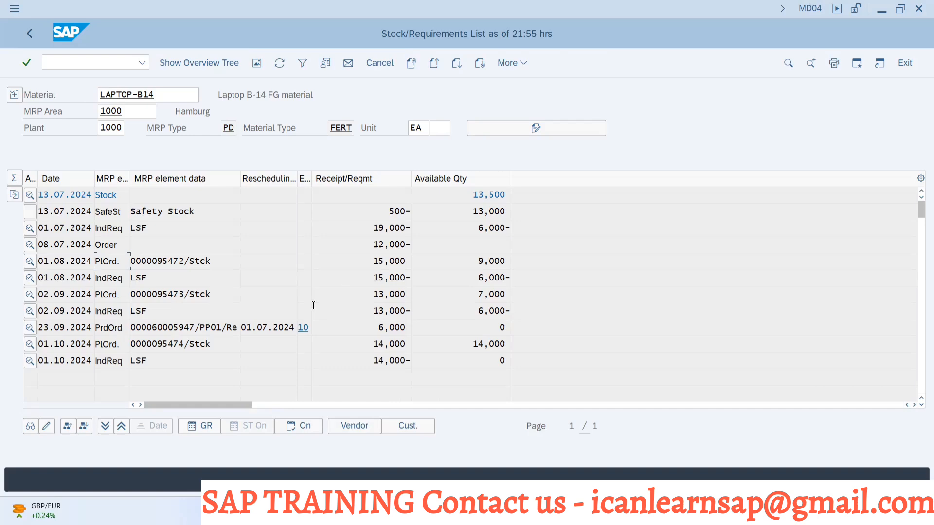
mouse_move(351, 245)
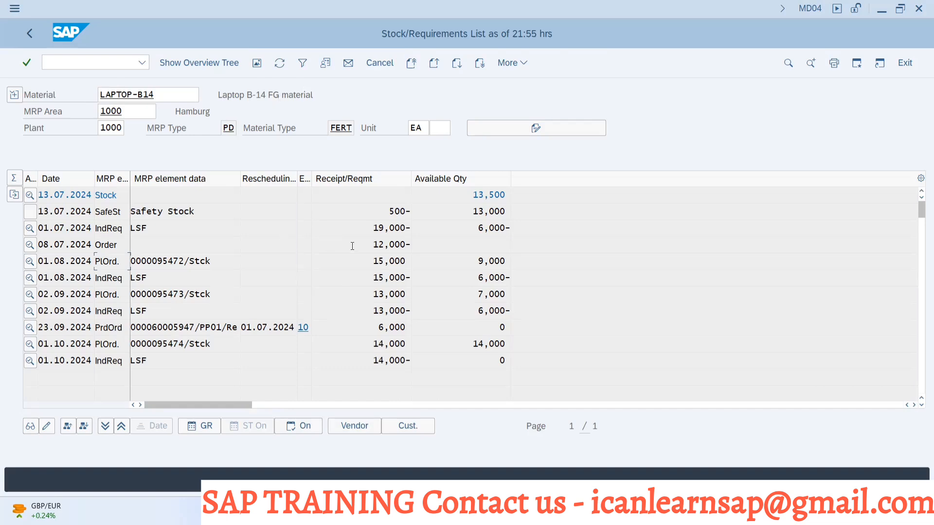
- Return to the CS03 BOM window and copy the BAATERY - LP B15 component number
key("alt+tab")
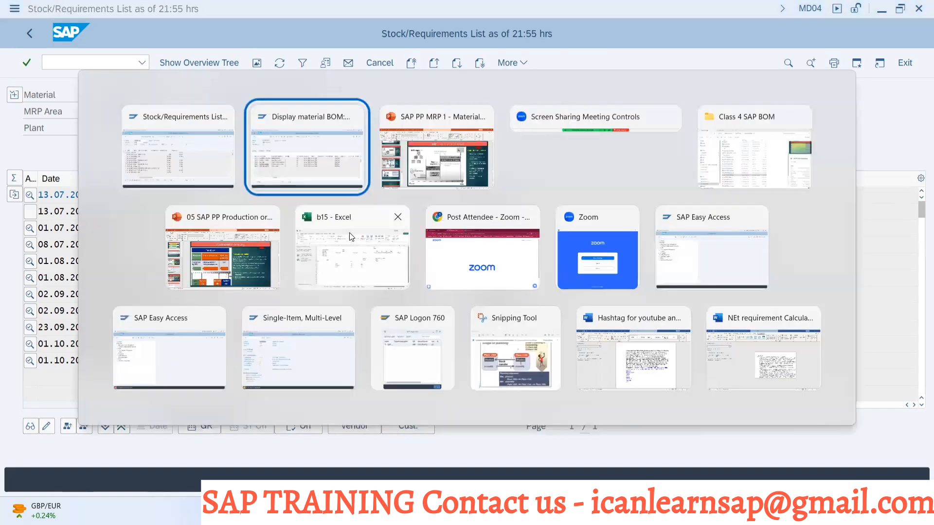
left_click(306, 148)
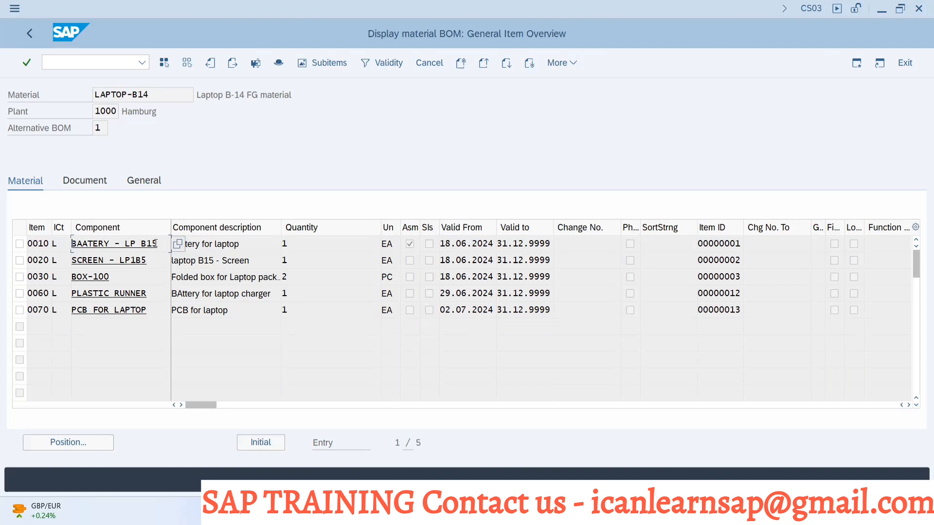
key("alt+tab")
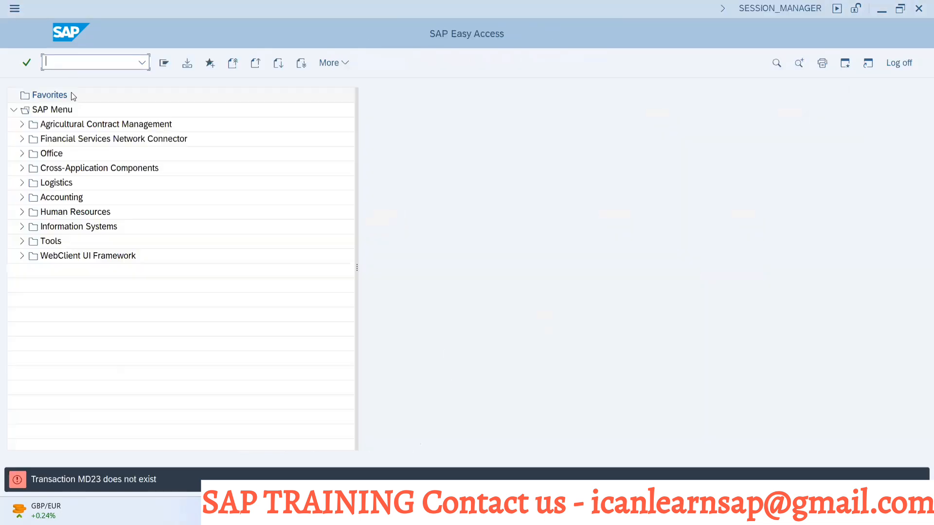
- Run /nmd04 and enter BAATERY - LP B15 as the material in place of LAPTOP-B14
type("/nmd04")
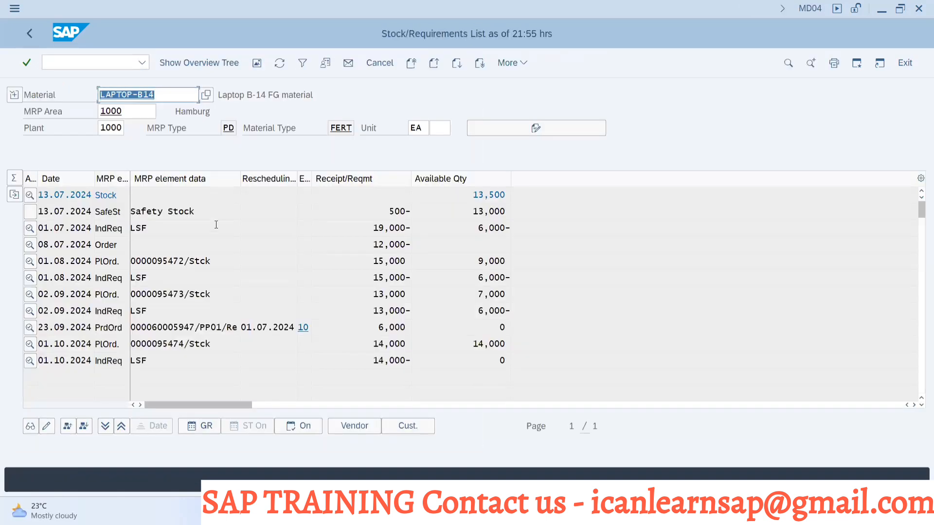
mouse_move(374, 224)
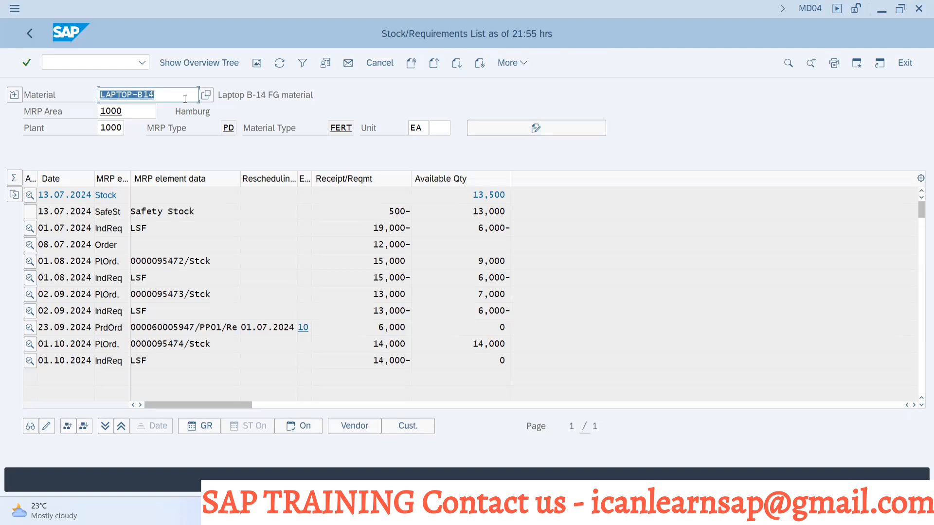
type("LAPTOP-B")
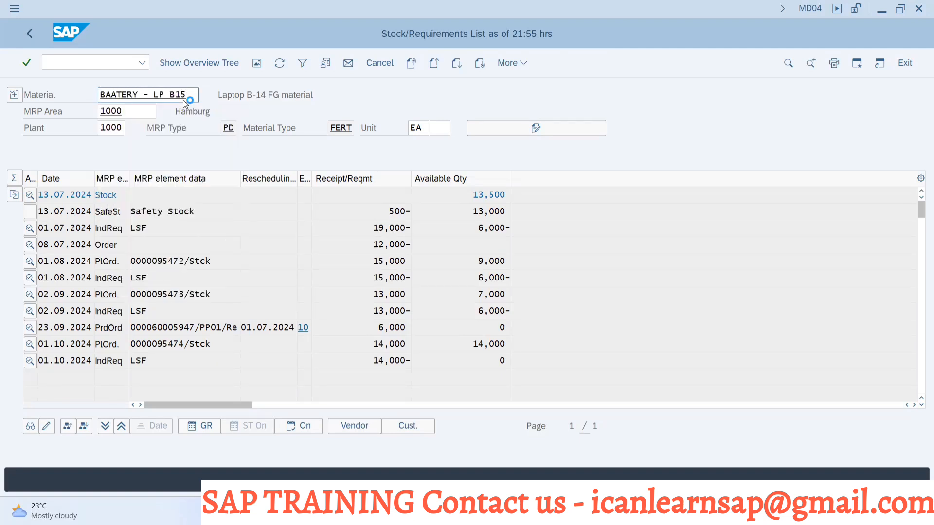
- Load the battery's MD04 list with its 15,000 dependent requirement, then return to the multilevel MRP slide
key("Enter")
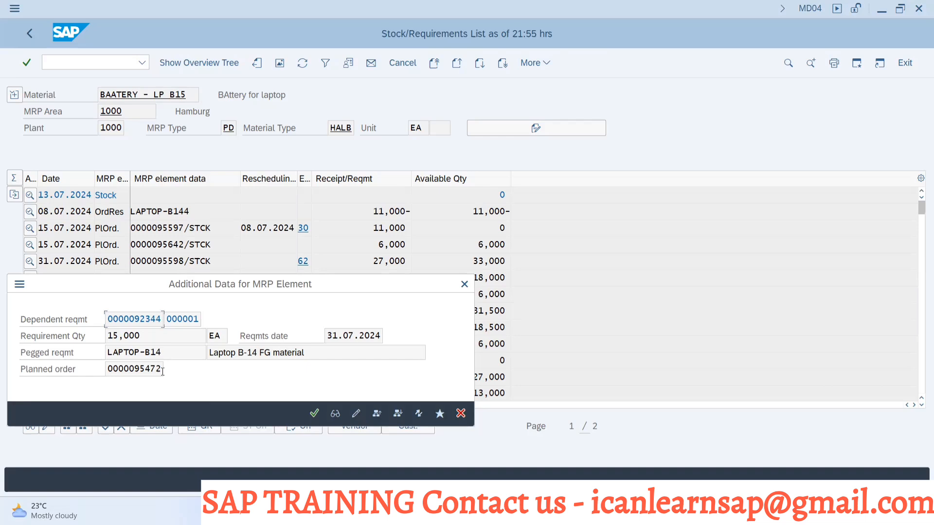
key("alt+tab")
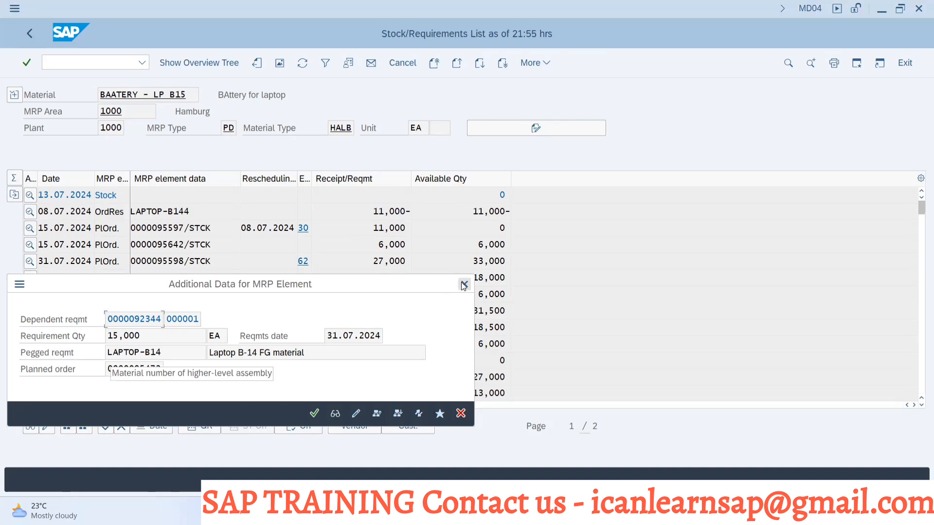
key("alt+tab")
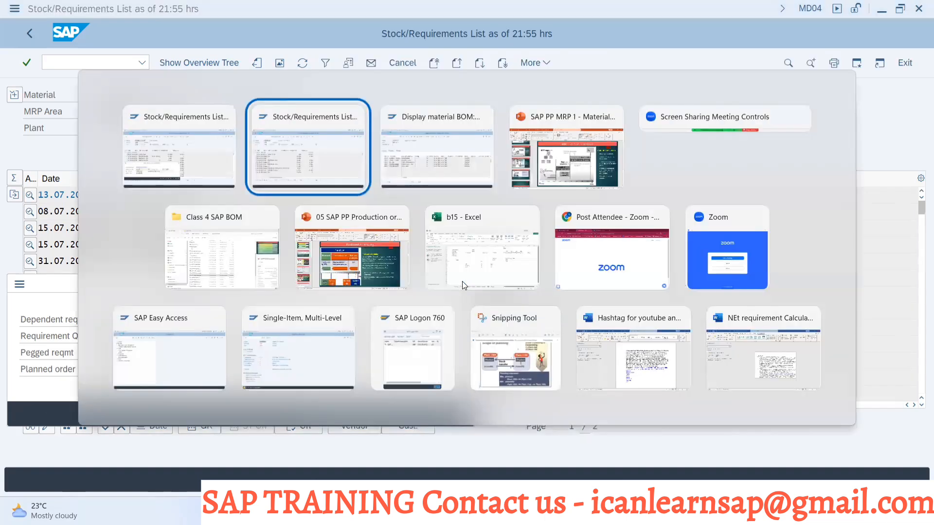
left_click(565, 147)
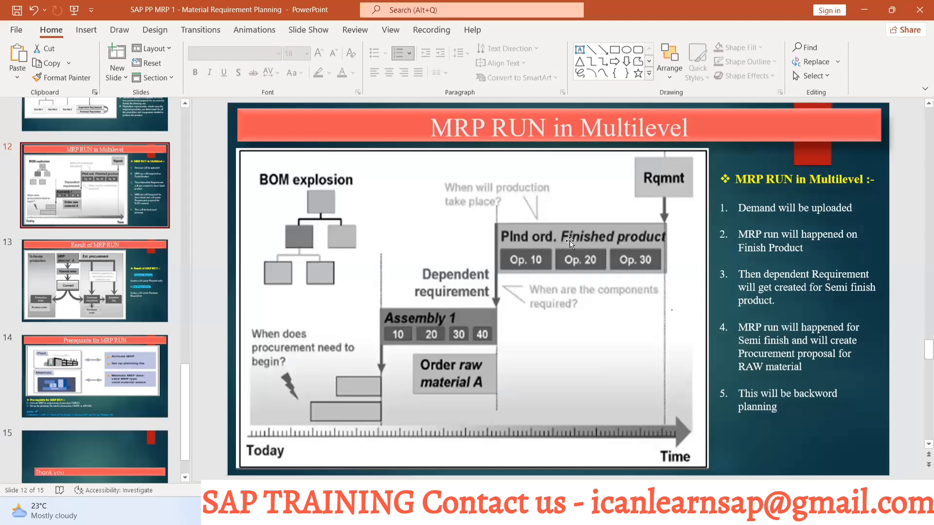
mouse_move(400, 331)
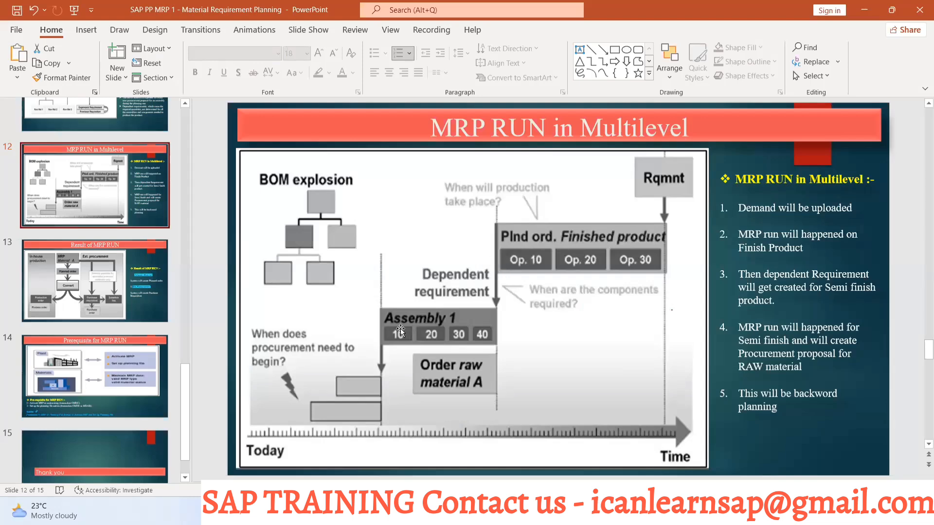
key("alt+tab")
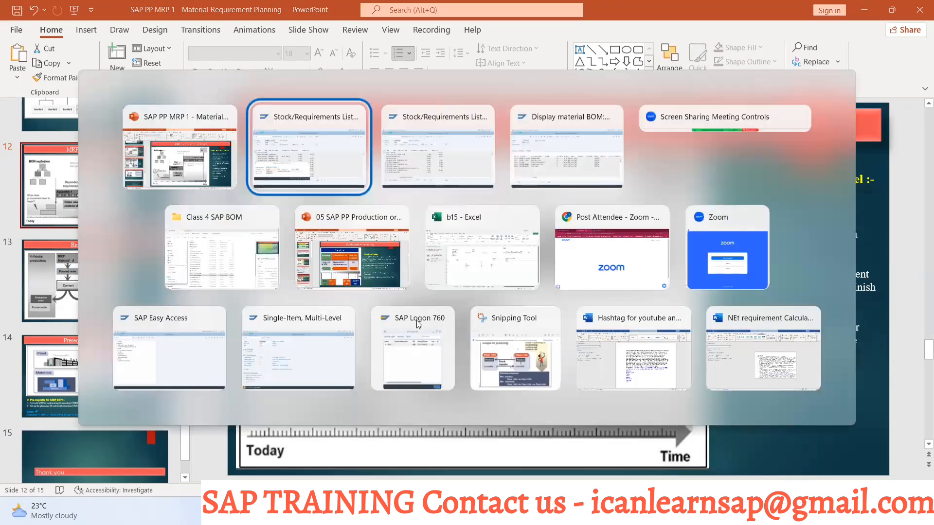
left_click(565, 147)
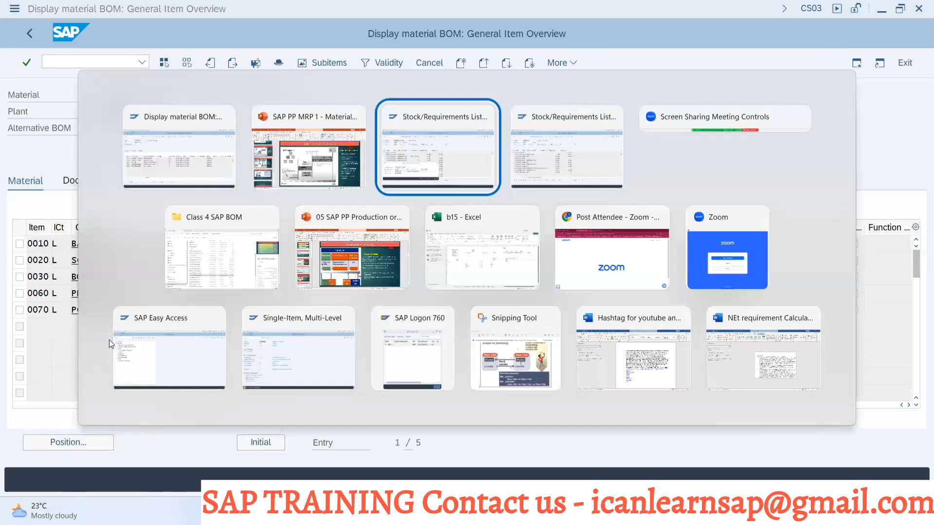
left_click(436, 147)
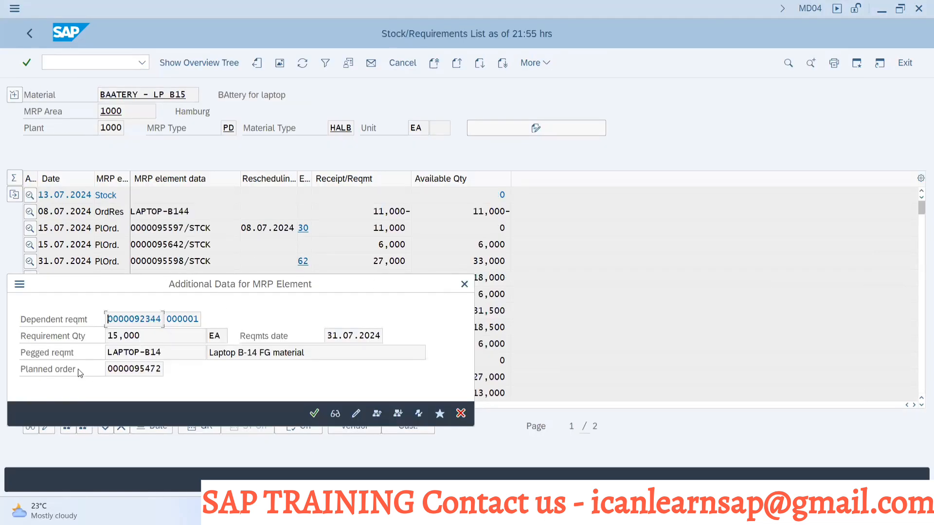
left_click(134, 368)
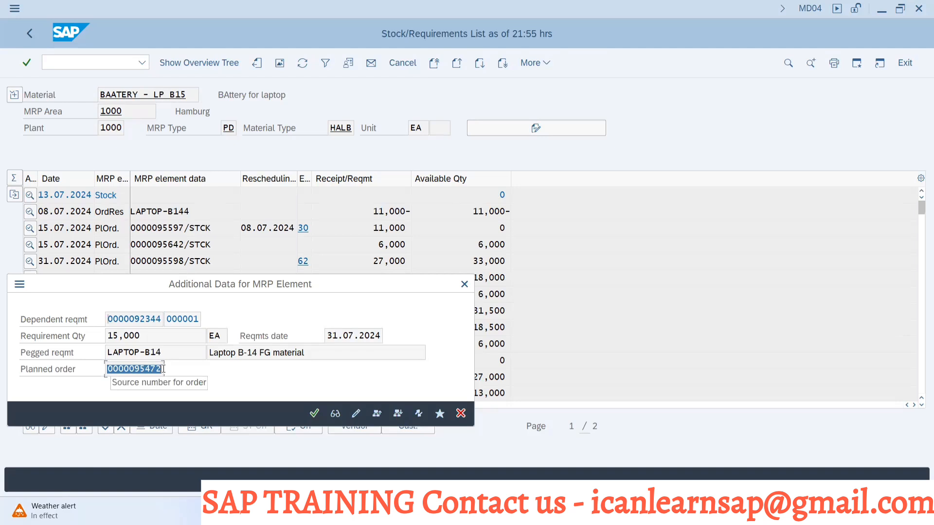
mouse_move(147, 319)
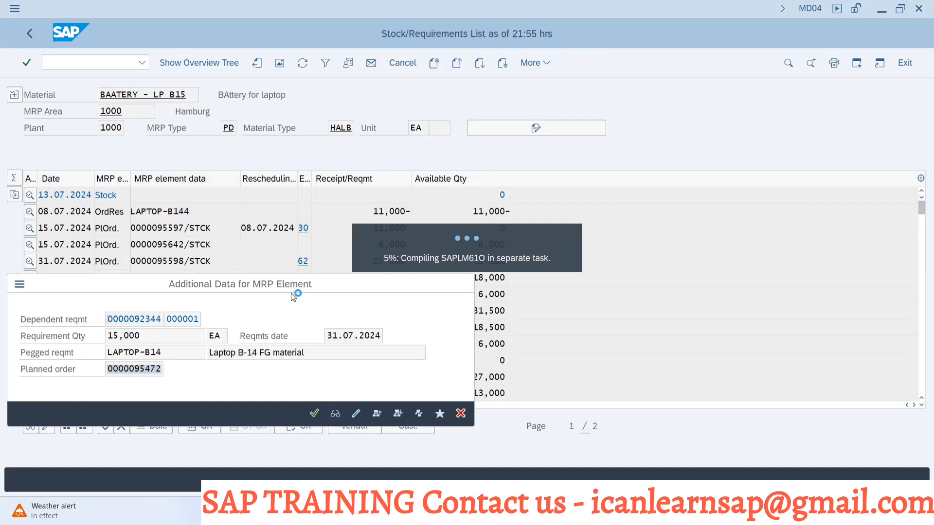
mouse_move(594, 275)
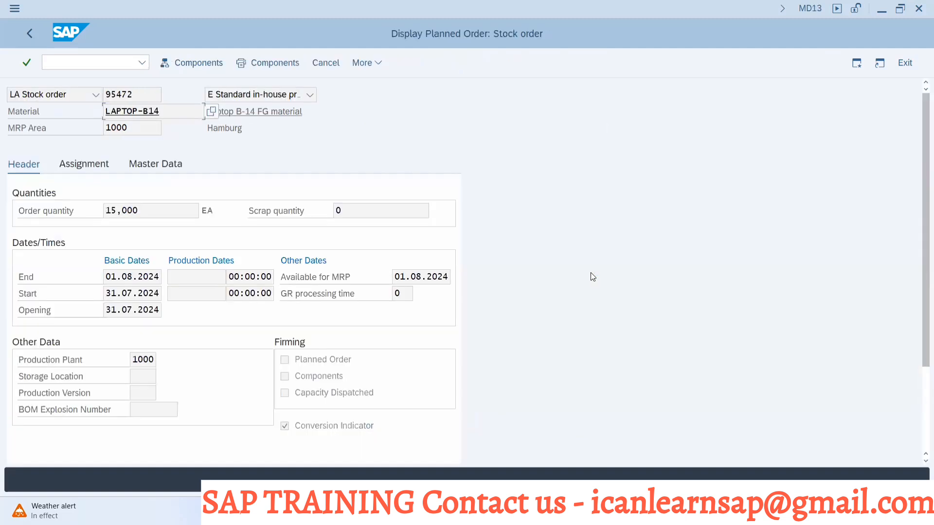
mouse_move(135, 338)
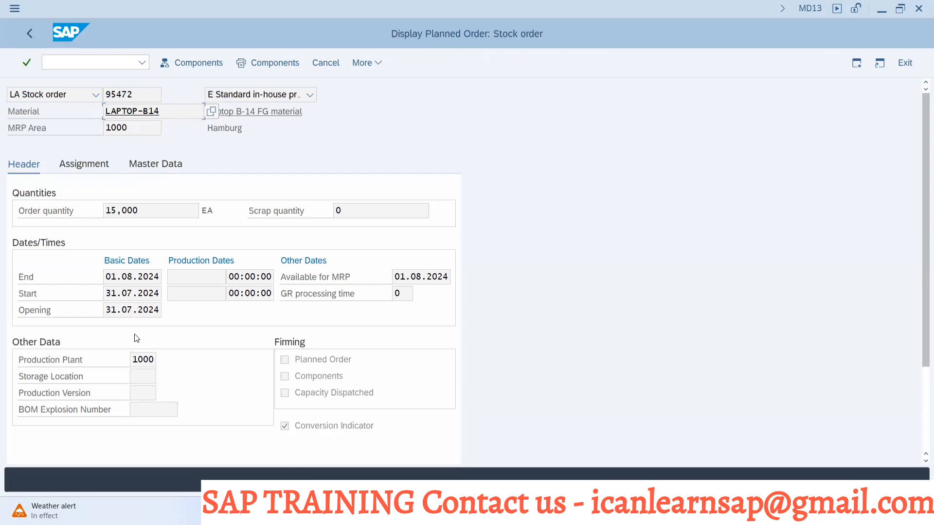
mouse_move(418, 148)
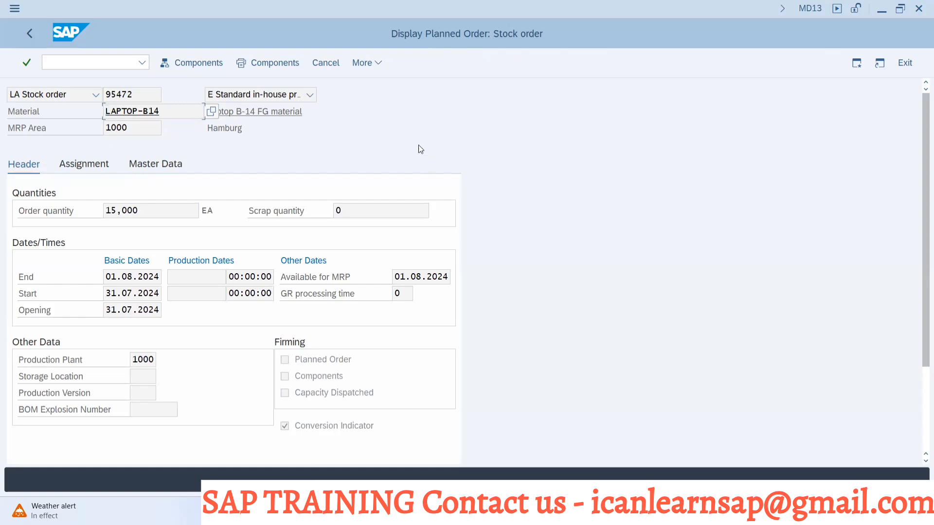
- Review planned order 95472 for LAPTOP-B14, 15,000 EA starting 31.07.2024, and switch windows
key("alt+tab")
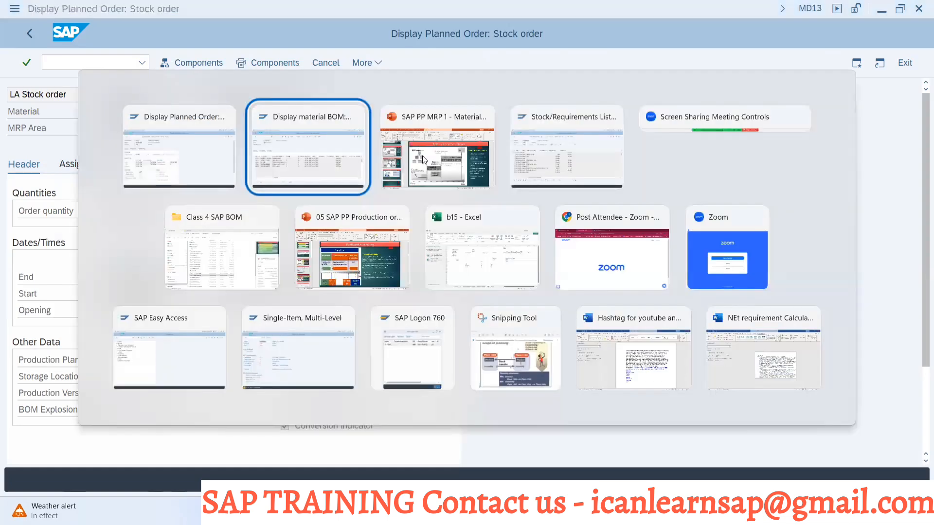
- Open BAATERY - LP B15's own BOM, select BATTERY SOCKET, and return to the MD04 window
left_click(436, 148)
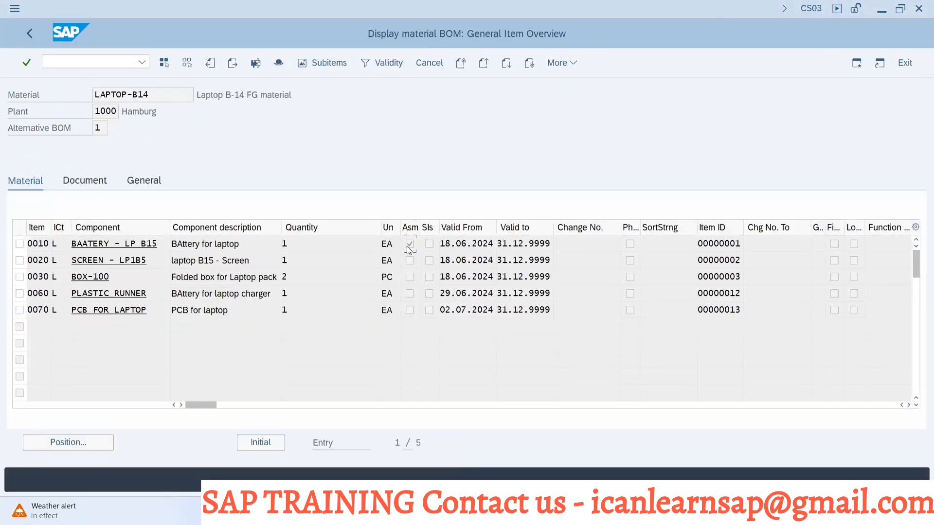
left_click(409, 244)
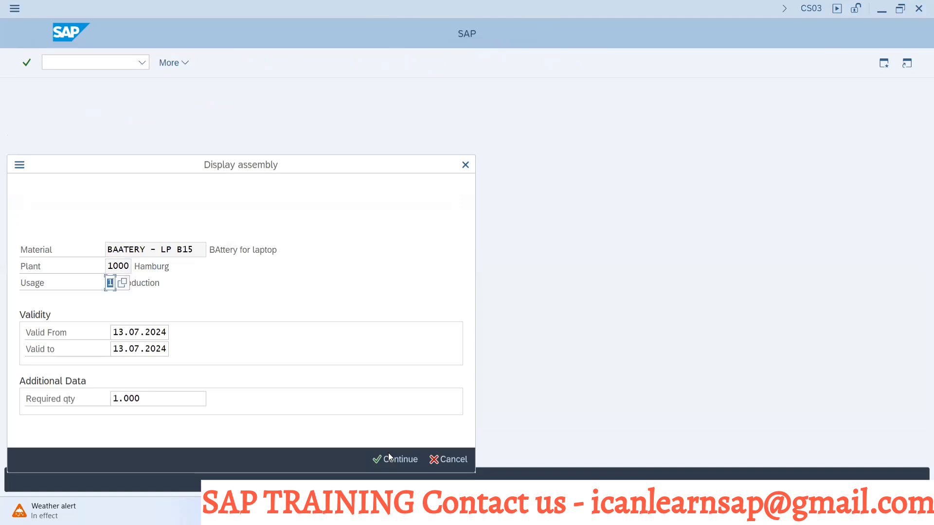
left_click(393, 459)
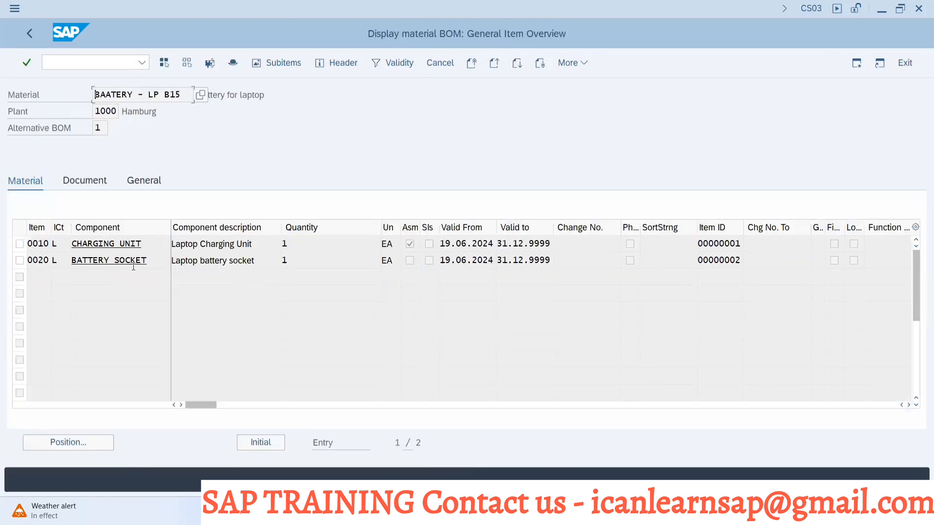
left_click(108, 261)
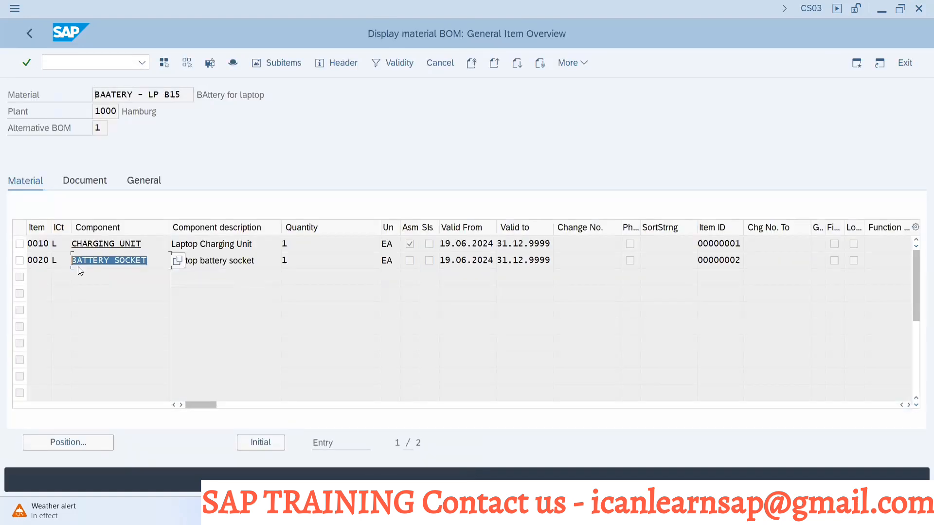
key("alt+tab")
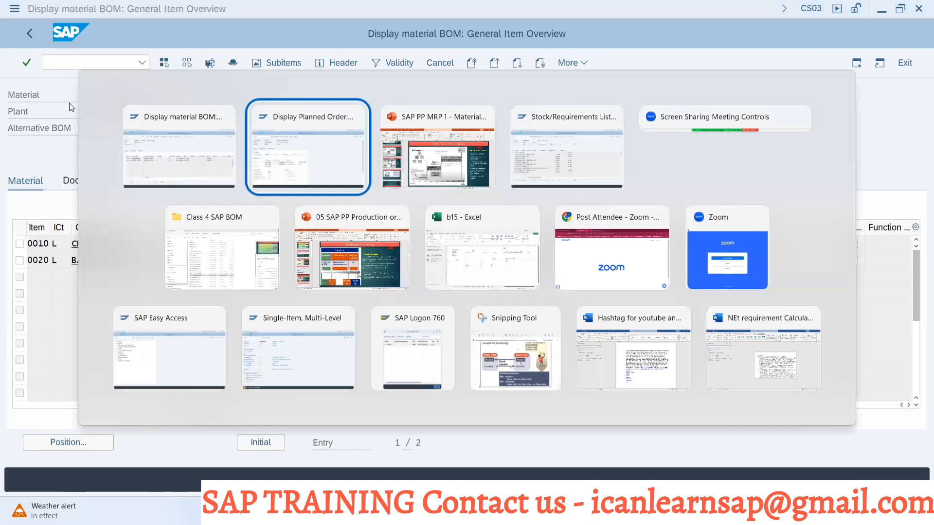
left_click(308, 146)
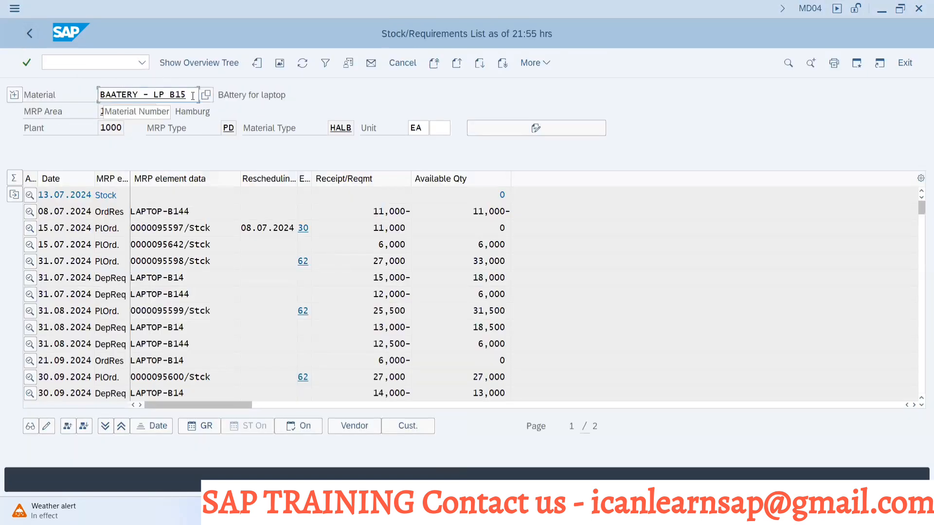
- In a new session run MD04 for BATTERY SOCKET, then go back to the battery's requirements list
left_click(146, 94)
type("md04")
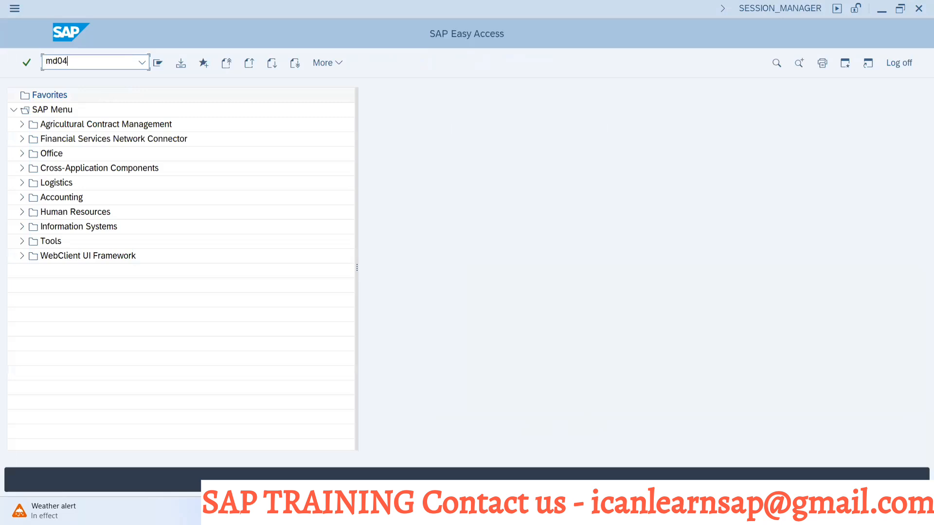
key("Enter")
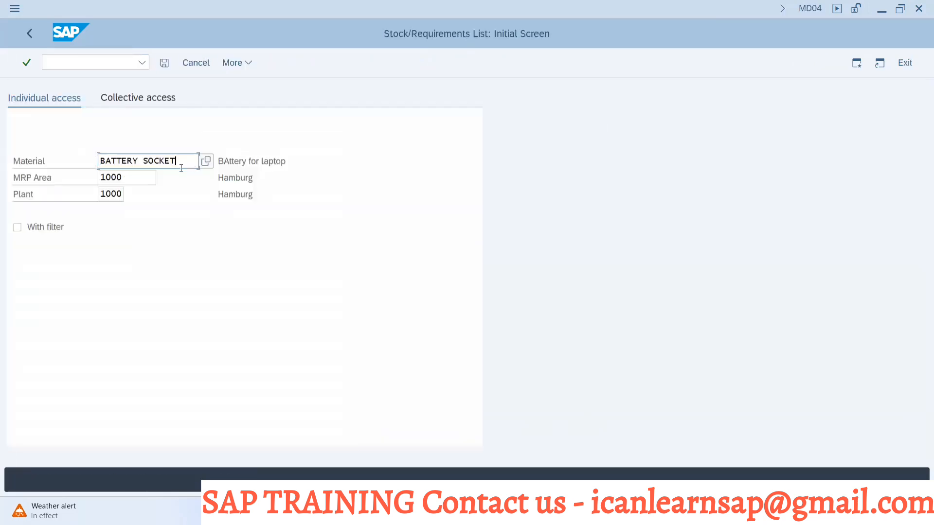
key("Enter")
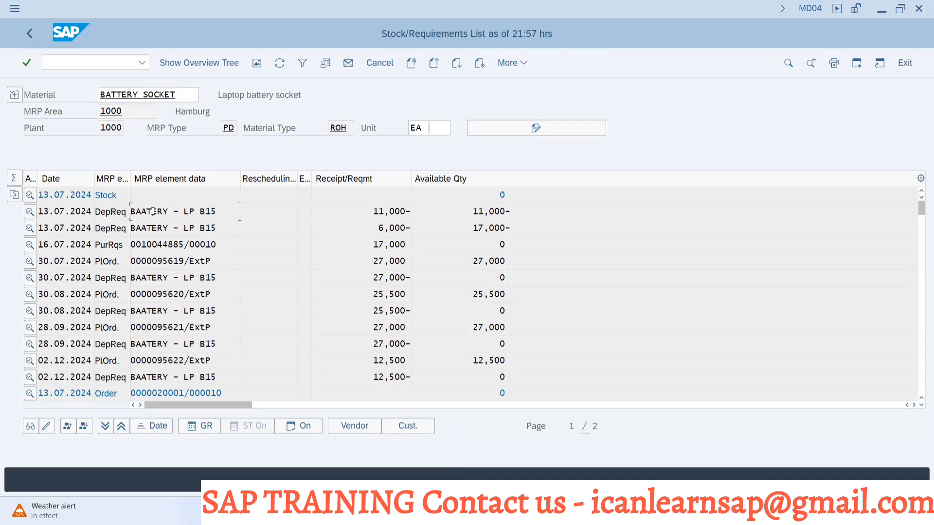
left_click(30, 211)
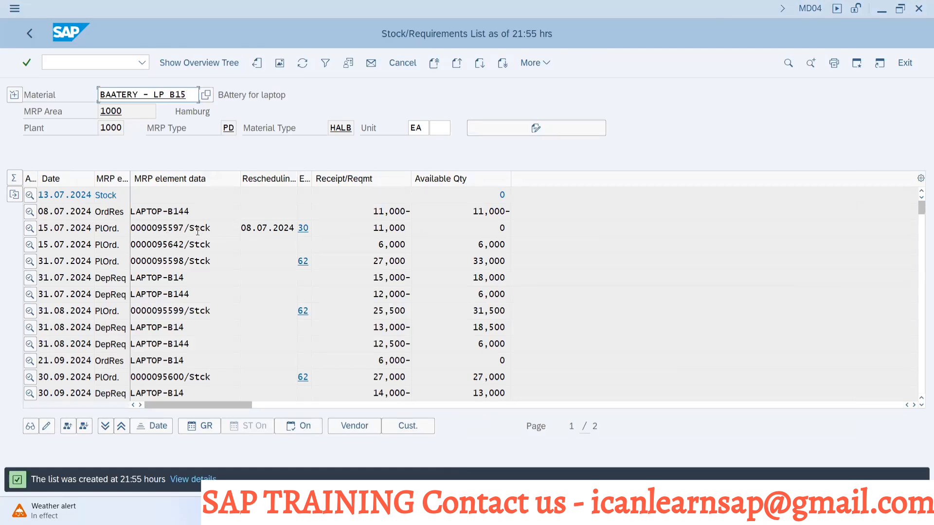
key("alt+tab")
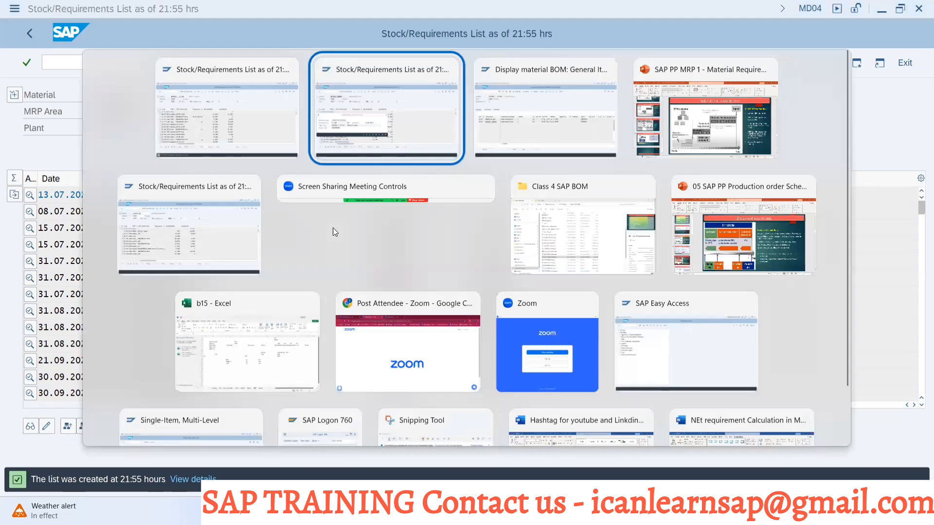
left_click(543, 108)
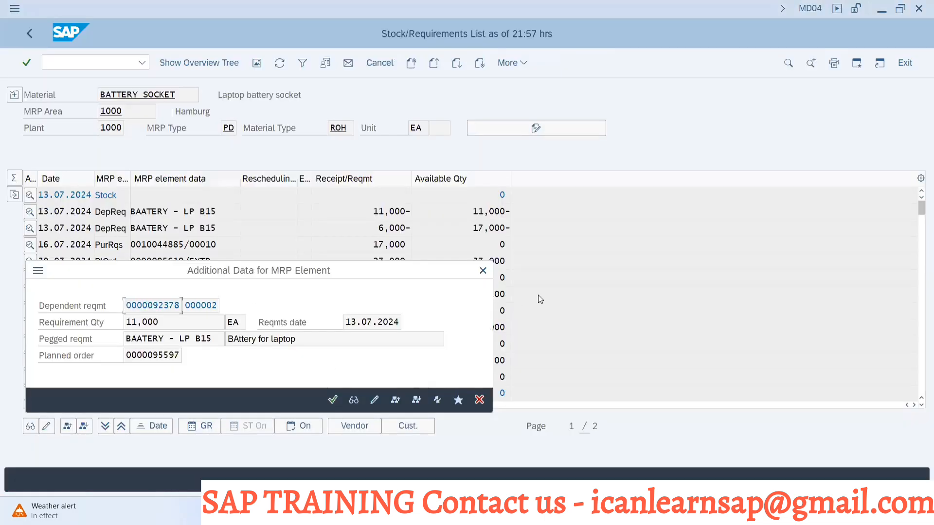
left_click(483, 271)
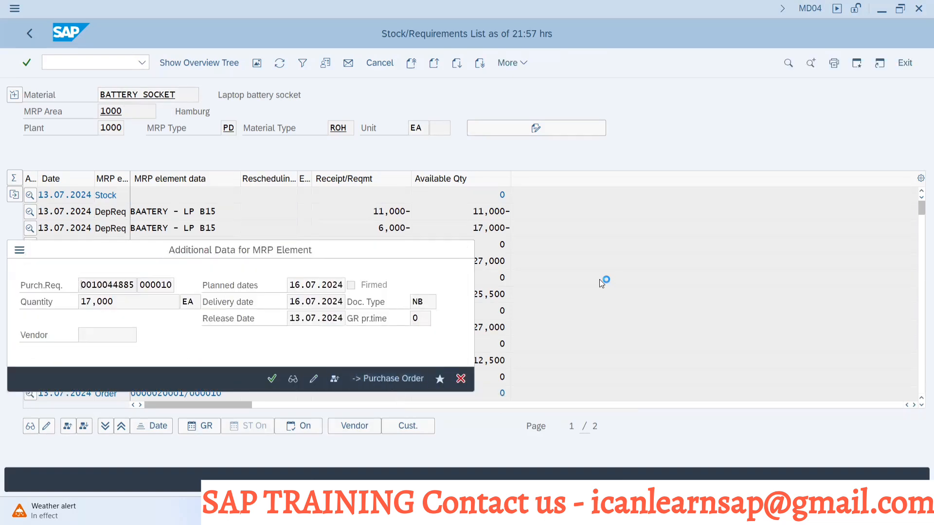
left_click(388, 378)
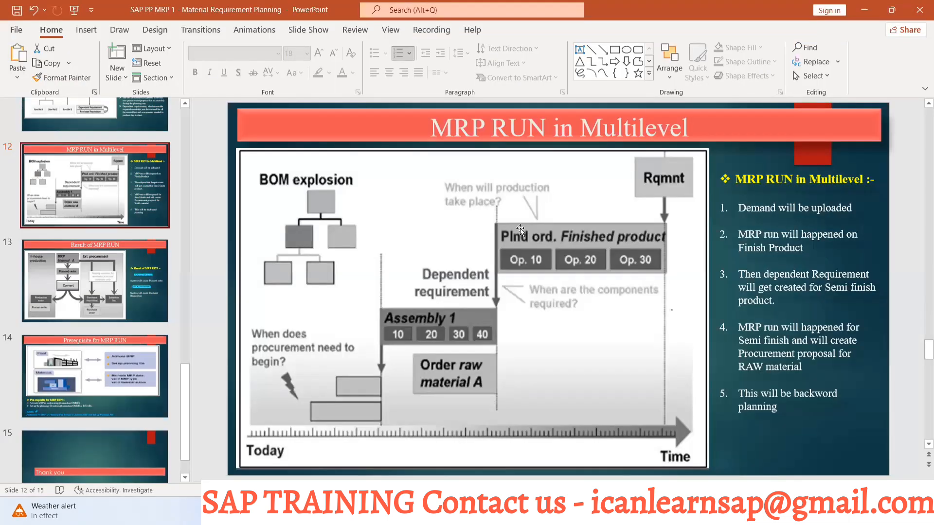
mouse_move(582, 248)
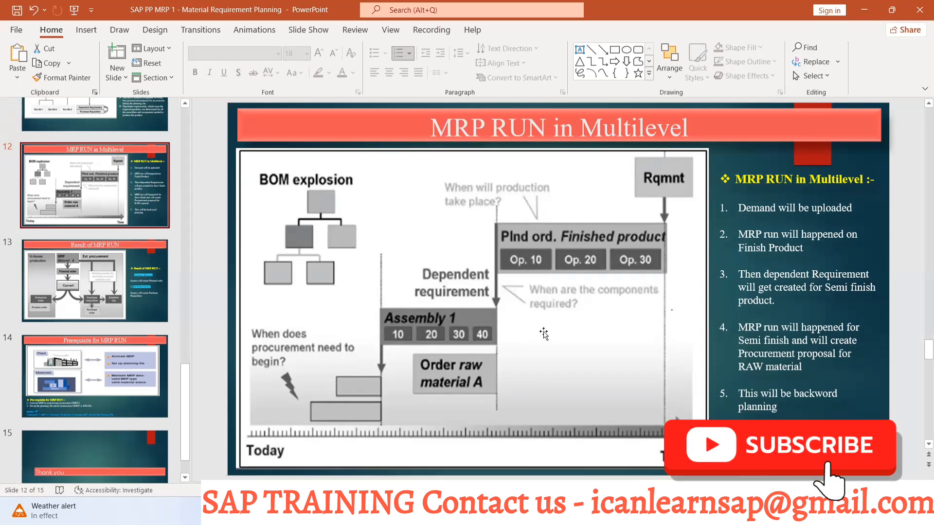
- Review slide 12 on the multilevel MRP run, then go to slide 13 on the MRP run result
left_click(780, 445)
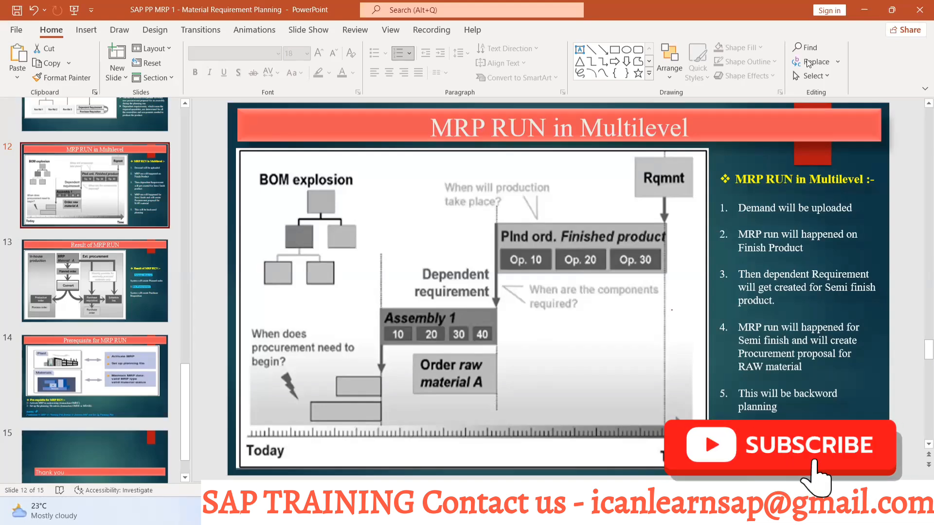
left_click(777, 446)
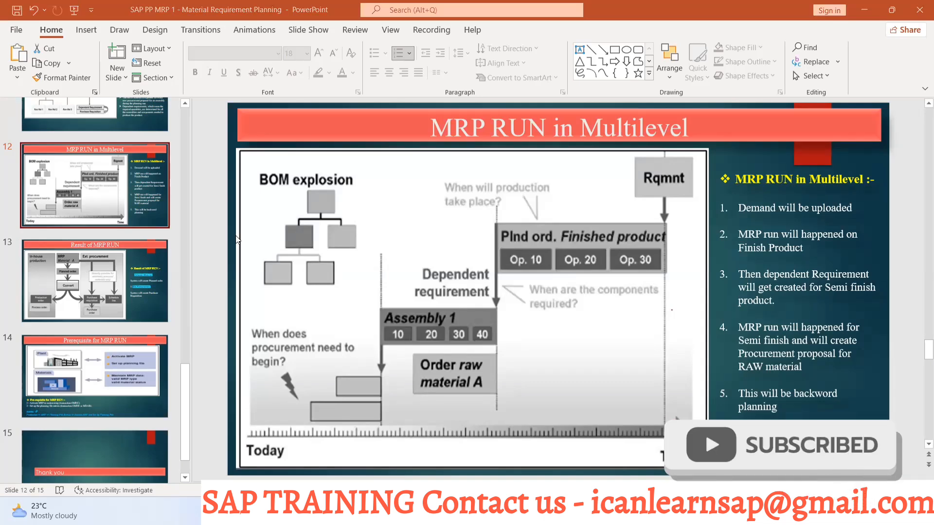
left_click(94, 280)
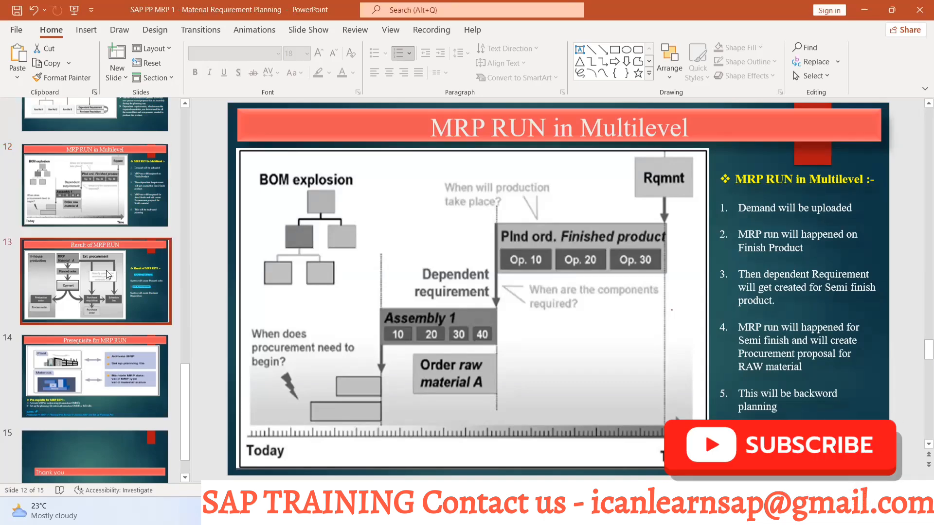